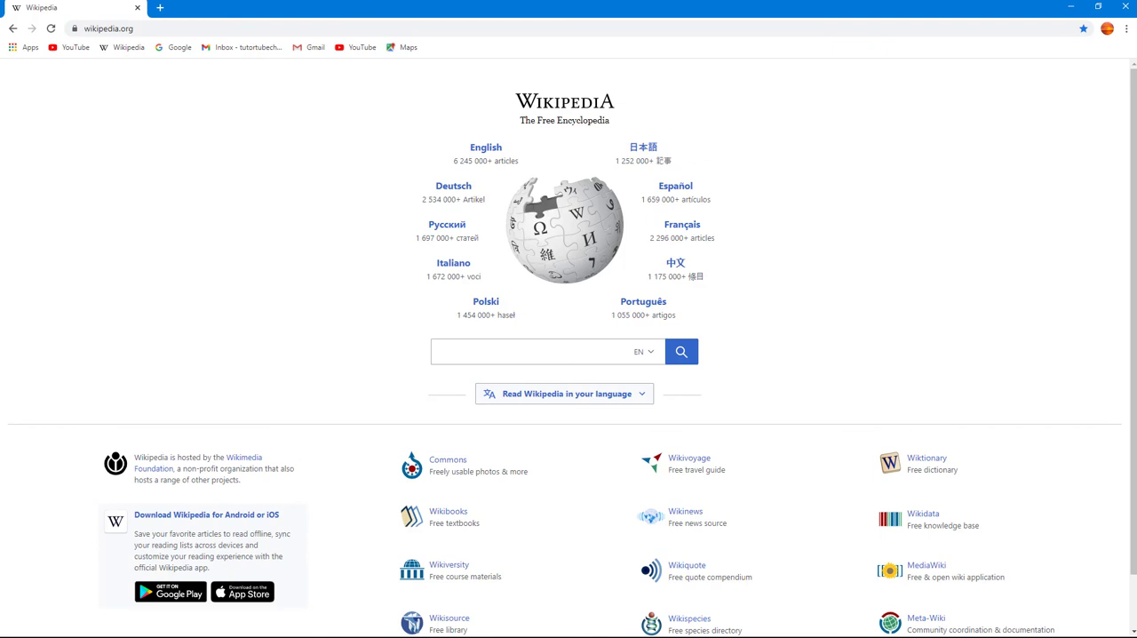
{"action": "mouse_move", "coordinate": [799, 220]}
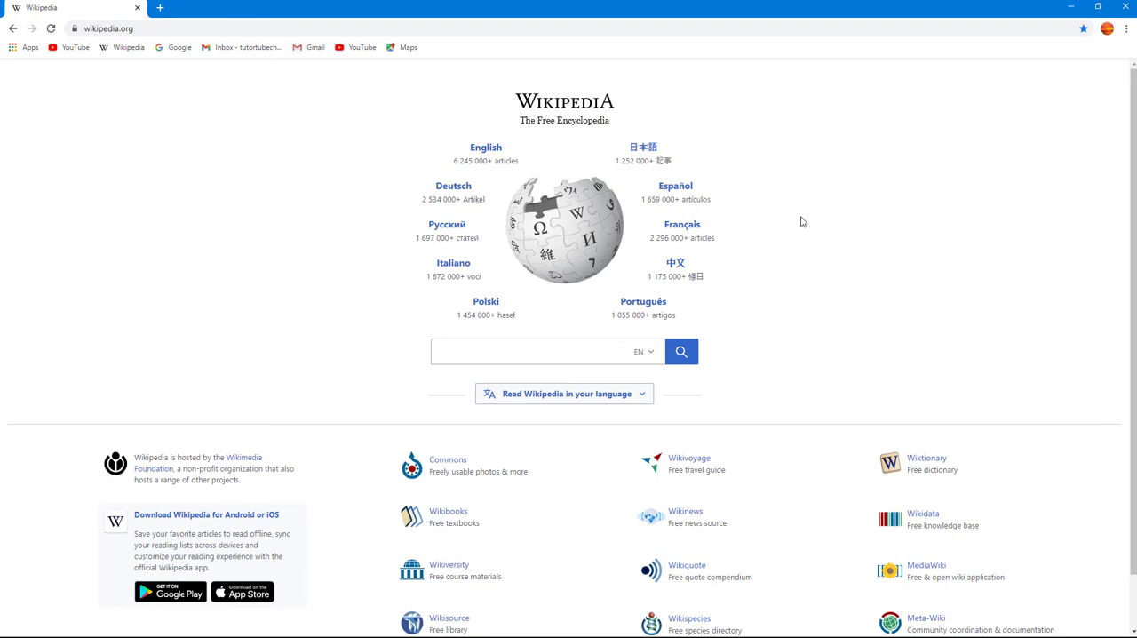
{"action": "mouse_move", "coordinate": [810, 177]}
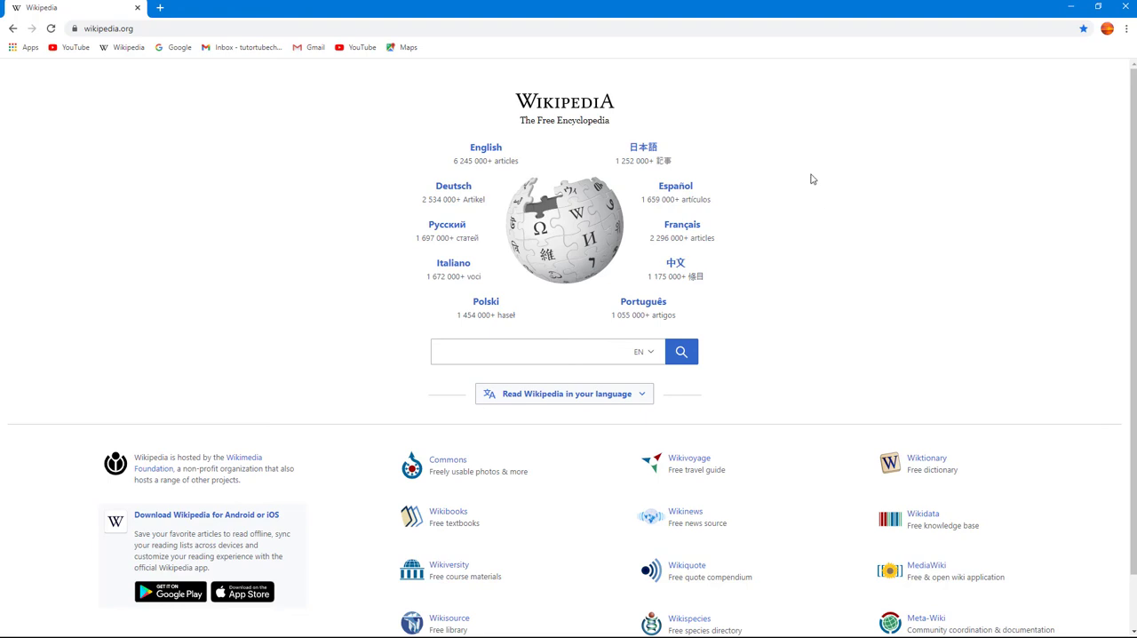
{"action": "mouse_move", "coordinate": [765, 252]}
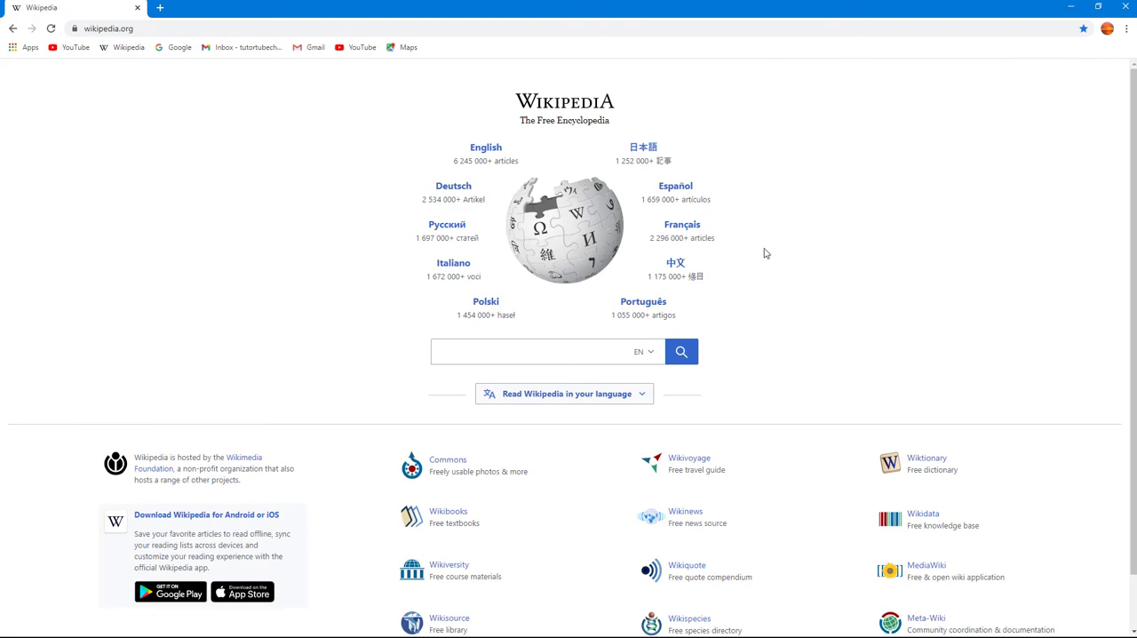
View the Wikipedia portal page's HTML source in a new tab from the page context menu
{"action": "right_click", "coordinate": [765, 252]}
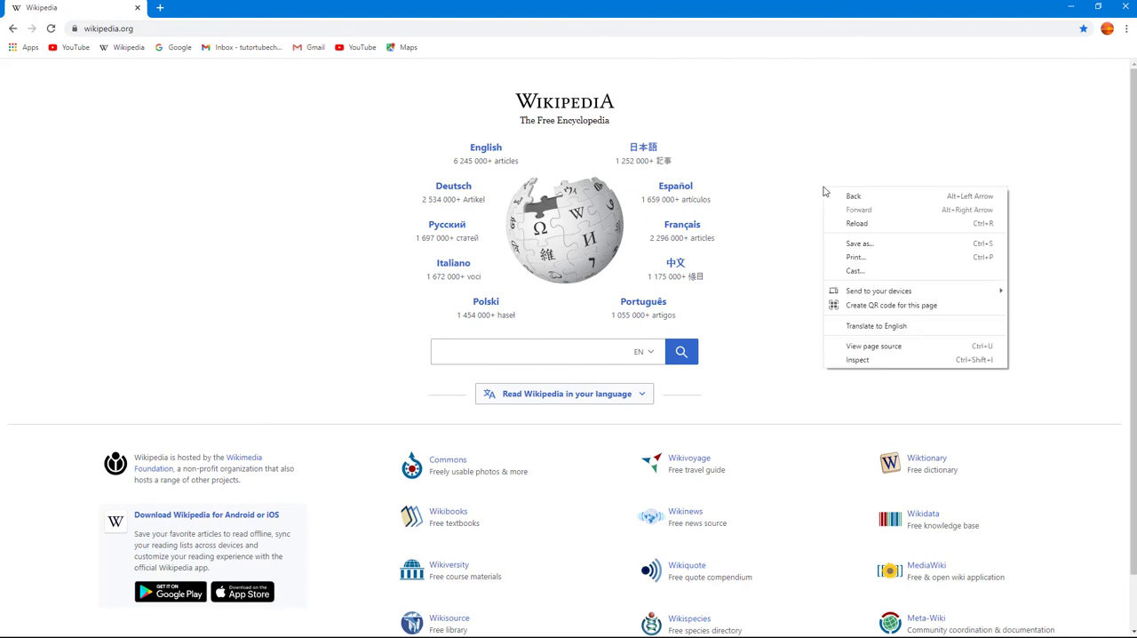
{"action": "mouse_move", "coordinate": [879, 344]}
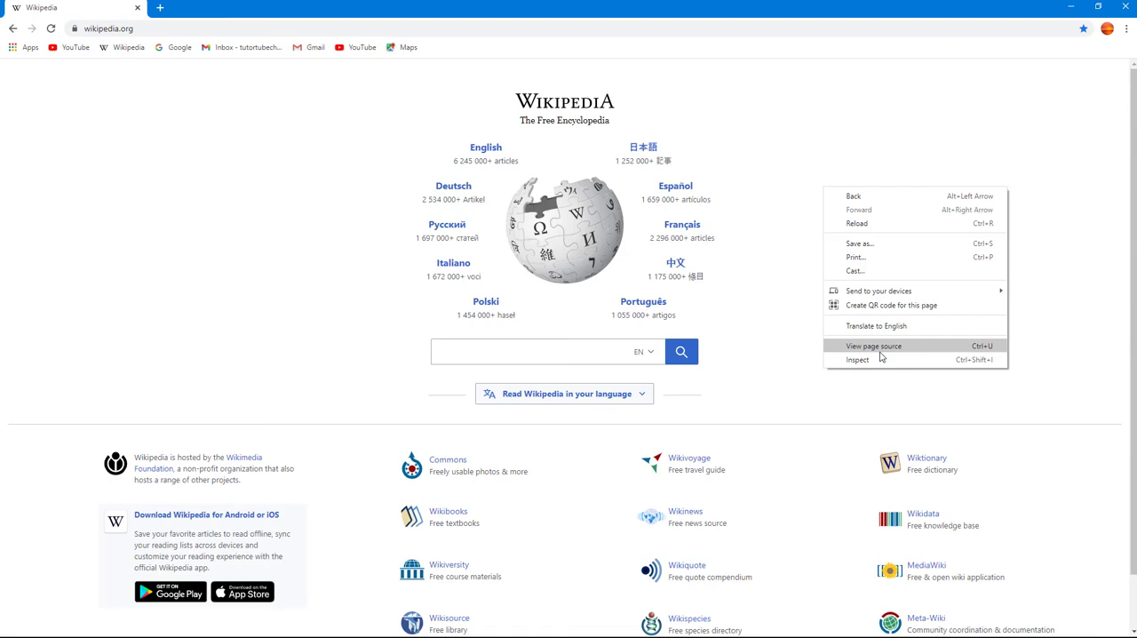
{"action": "mouse_move", "coordinate": [980, 348]}
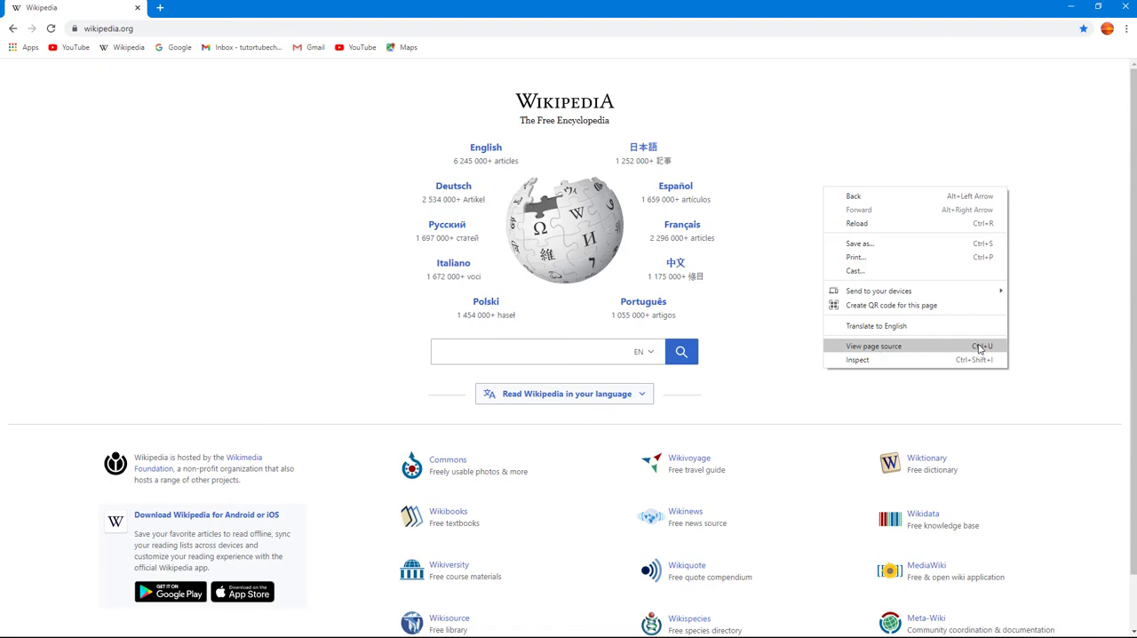
{"action": "left_click", "coordinate": [874, 345]}
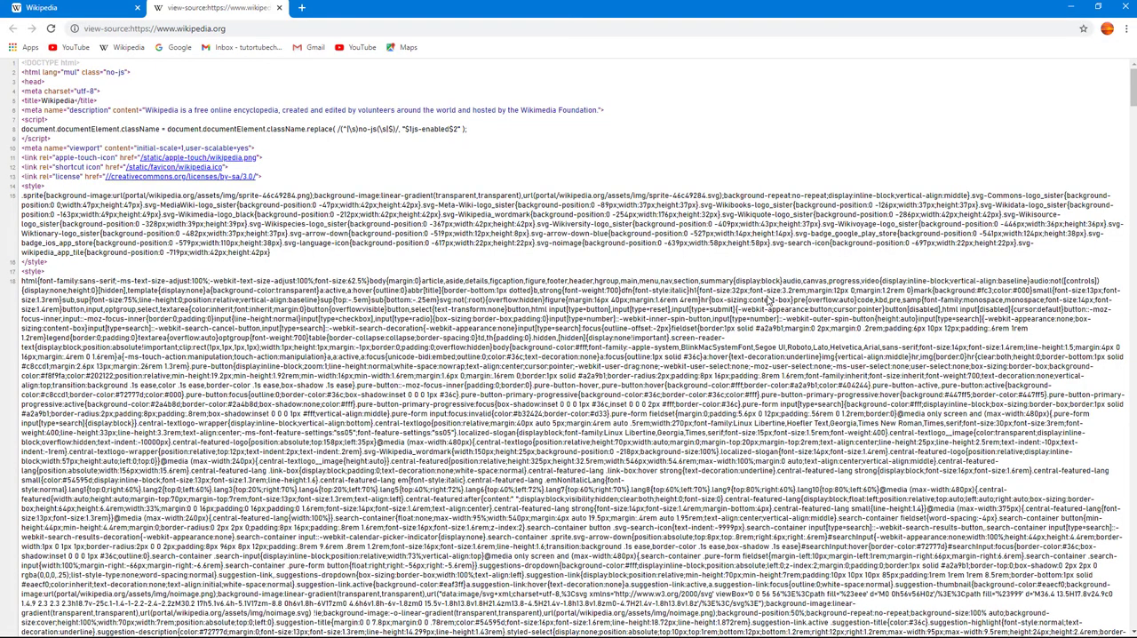
Scroll down through the portal's HTML source to the footer markup
{"action": "scroll", "scroll_direction": "down", "scroll_amount": 3}
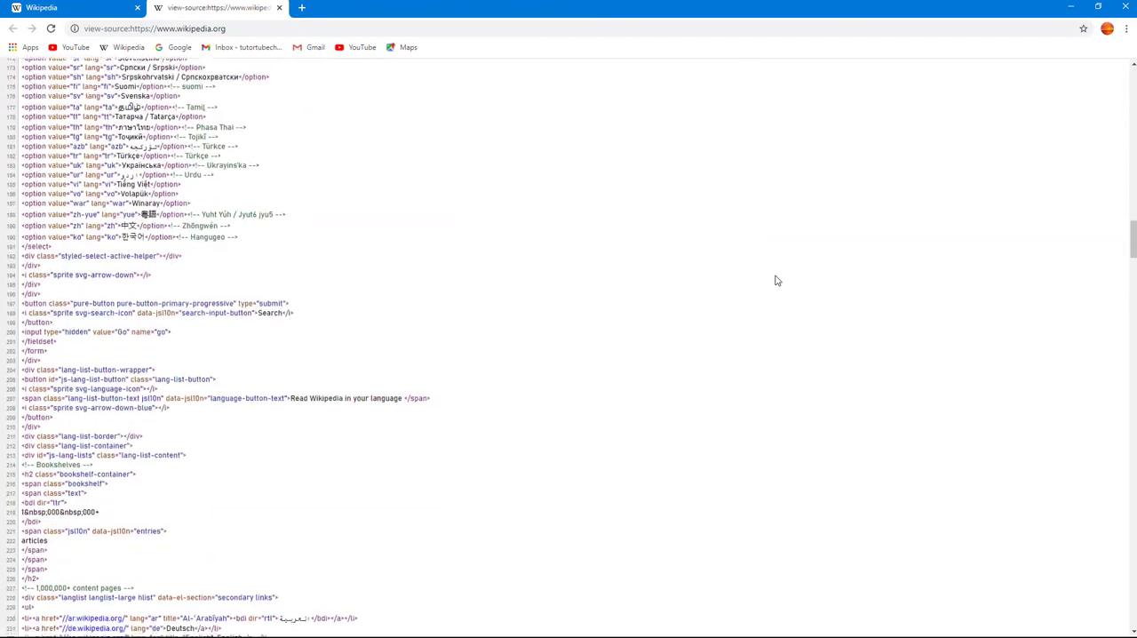
{"action": "scroll", "scroll_direction": "down", "scroll_amount": 3}
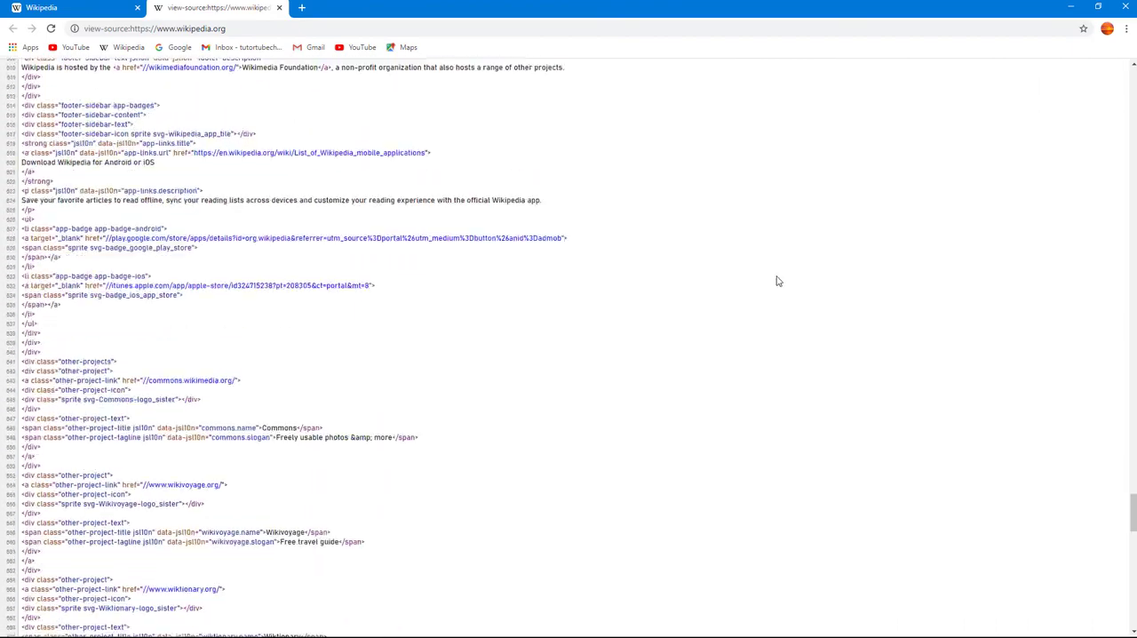
{"action": "scroll", "scroll_direction": "down", "scroll_amount": 3}
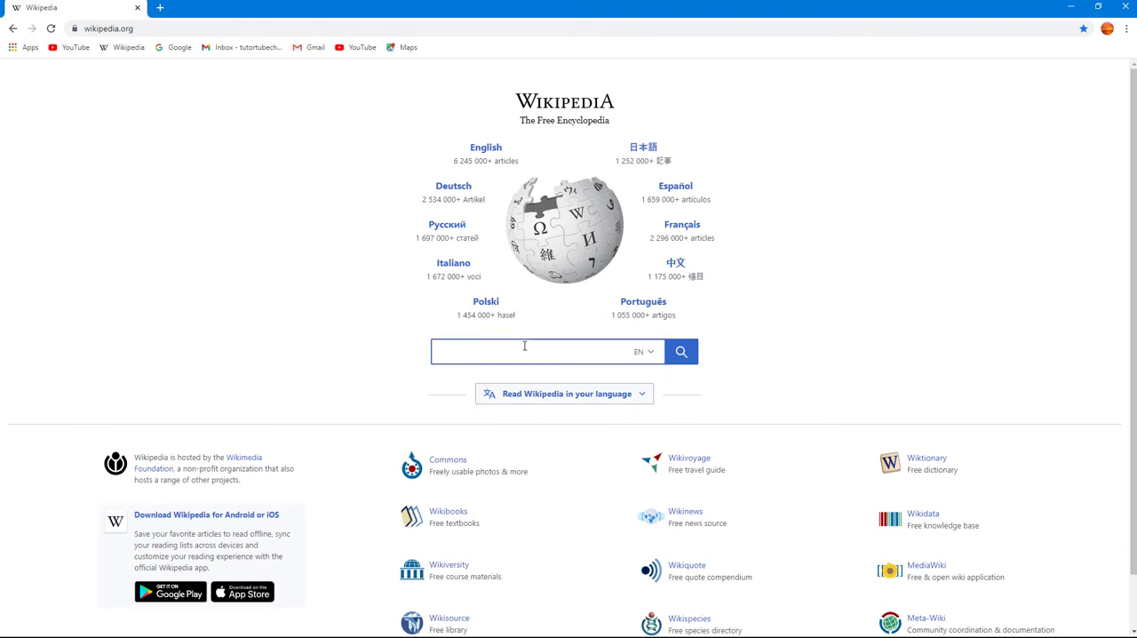
Search Wikipedia for 'computer' and open the Computer article from the suggestions
{"action": "type", "text": "computer"}
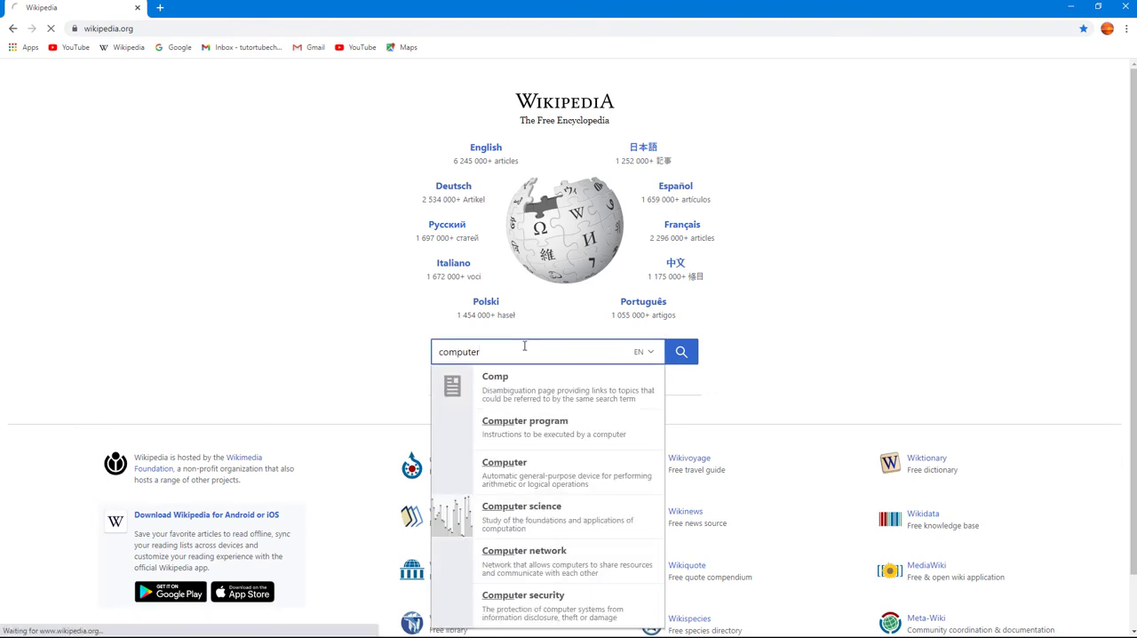
{"action": "left_click", "coordinate": [505, 461]}
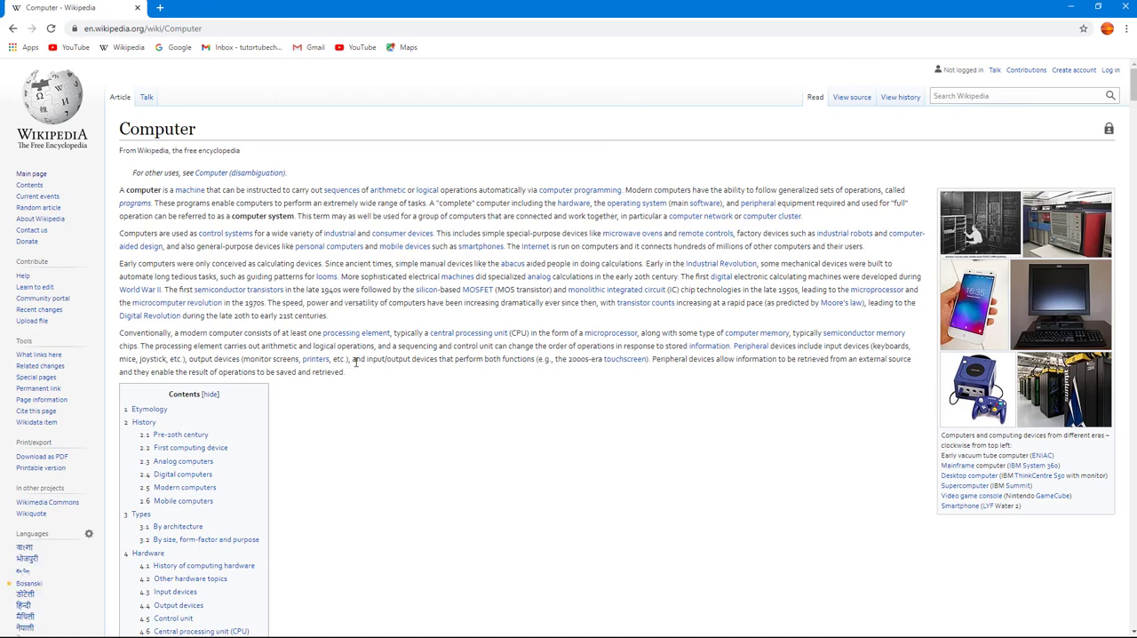
{"action": "mouse_move", "coordinate": [373, 377]}
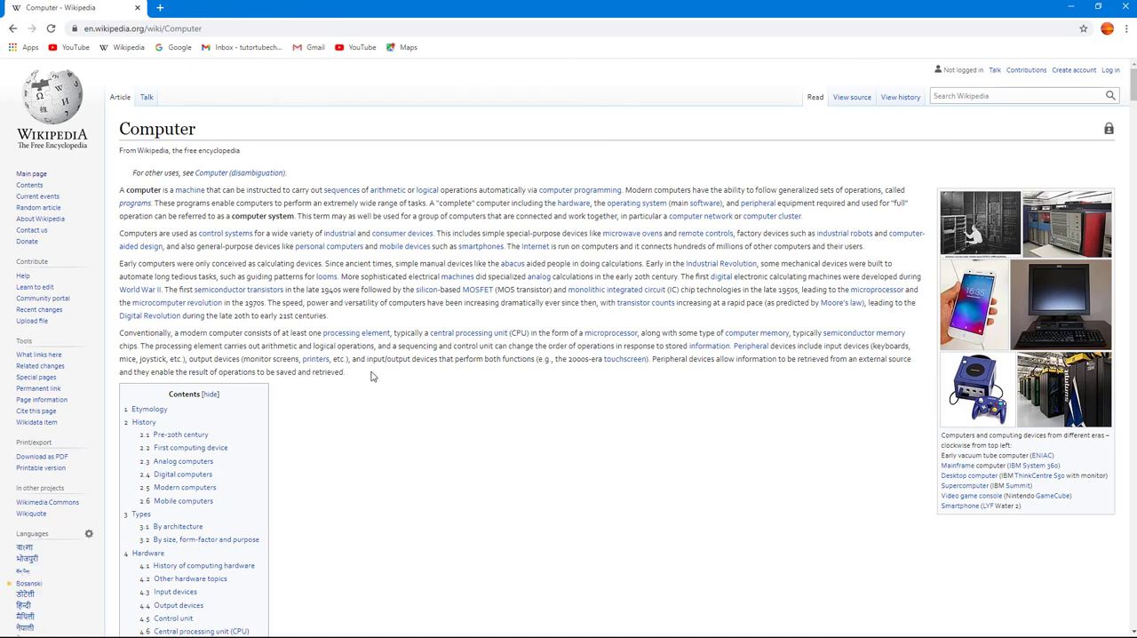
View the Computer article's HTML source in a new tab from the page context menu
{"action": "right_click", "coordinate": [373, 377]}
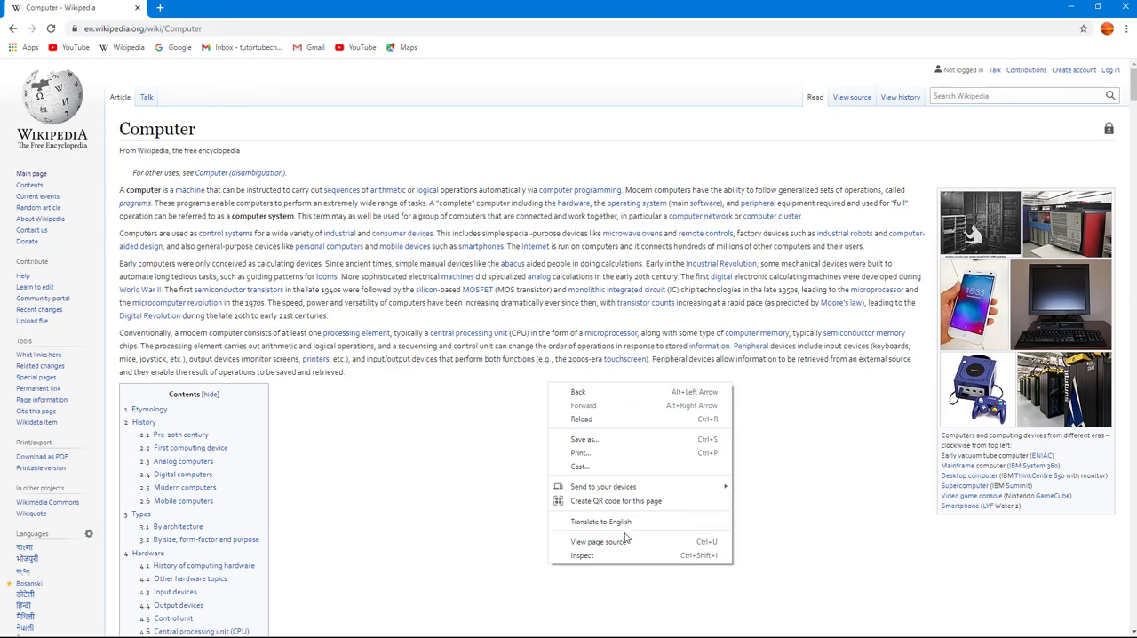
{"action": "left_click", "coordinate": [800, 497]}
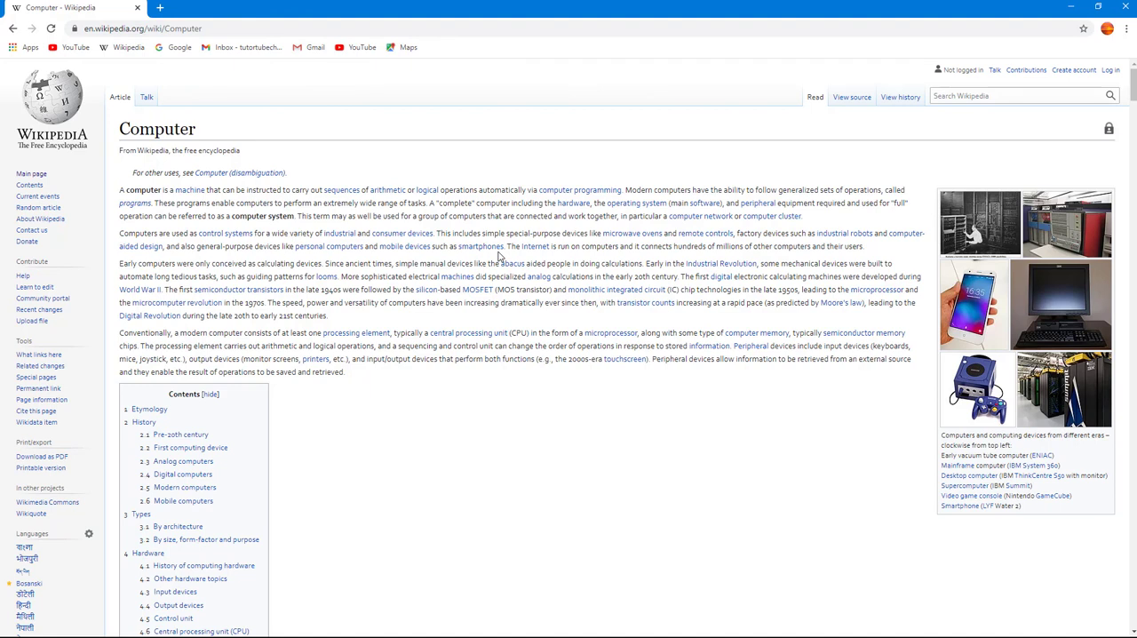
{"action": "mouse_move", "coordinate": [527, 258]}
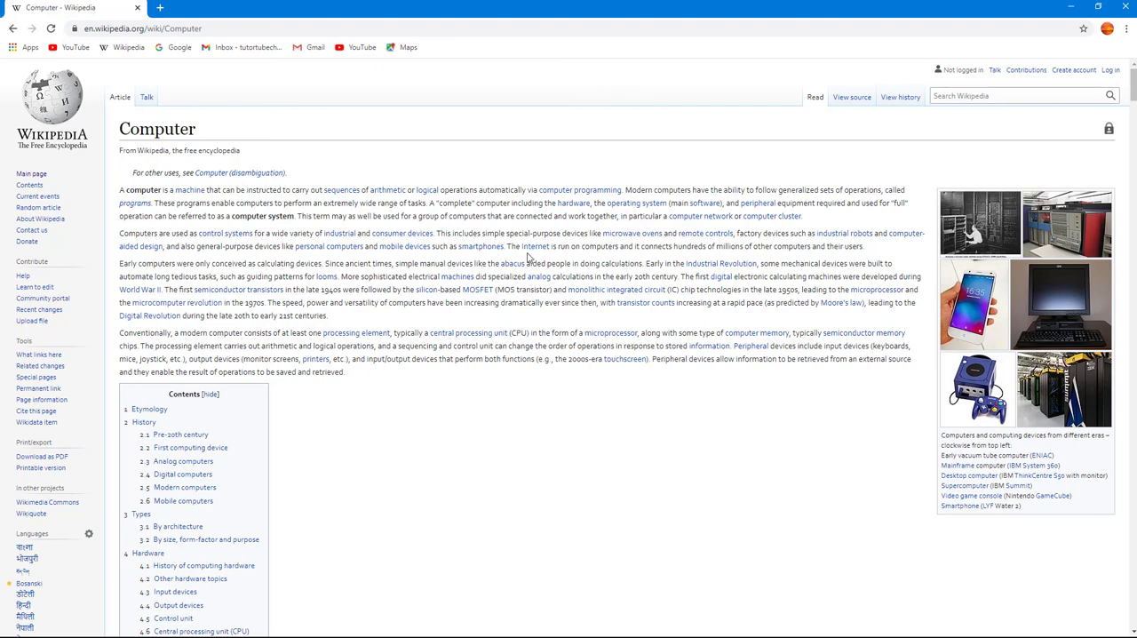
{"action": "mouse_move", "coordinate": [530, 258]}
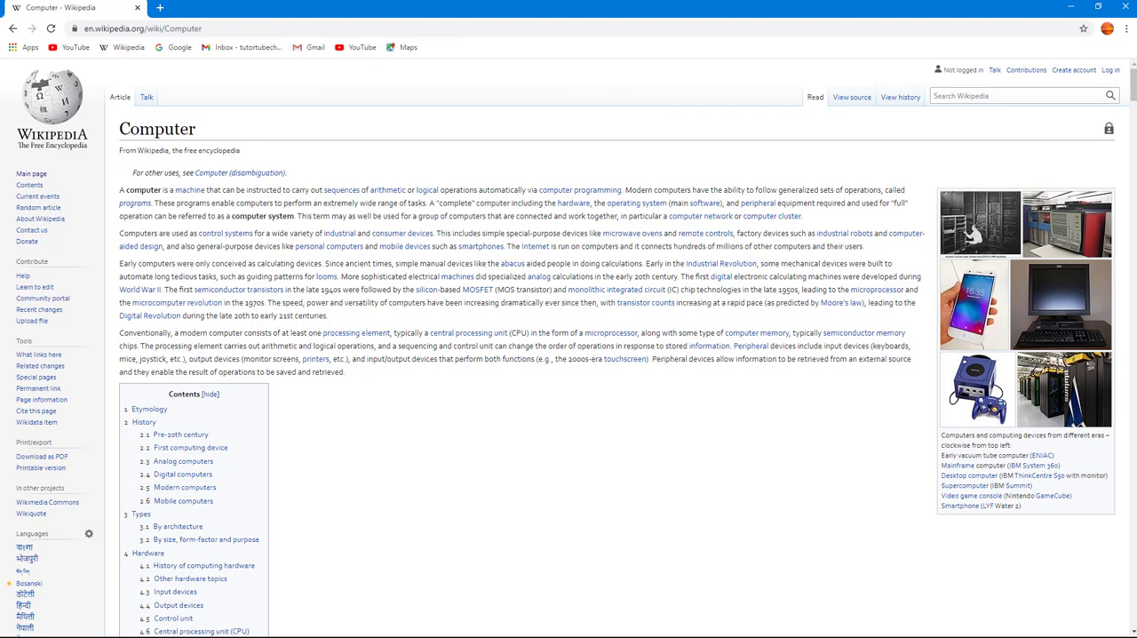